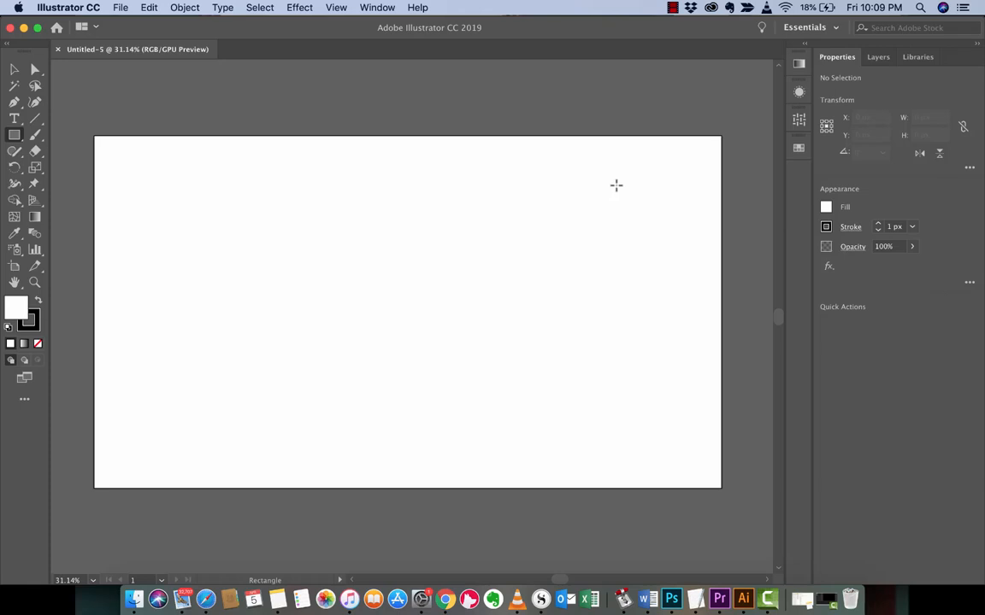
mouse_move(392, 56)
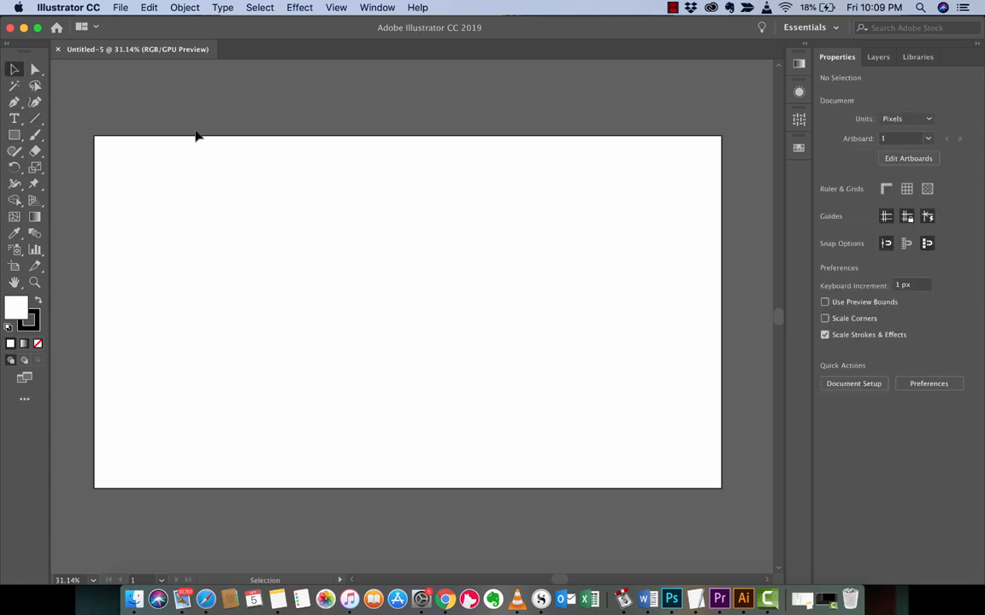
Step: Create a new Web-Large 1920×1080 px document from the Web presets
click(120, 7)
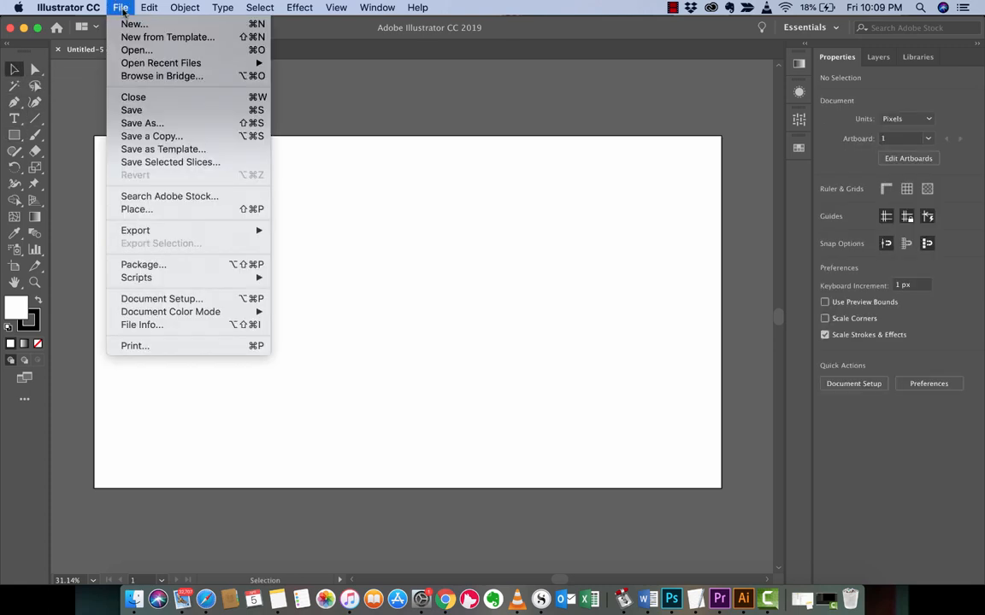
click(134, 23)
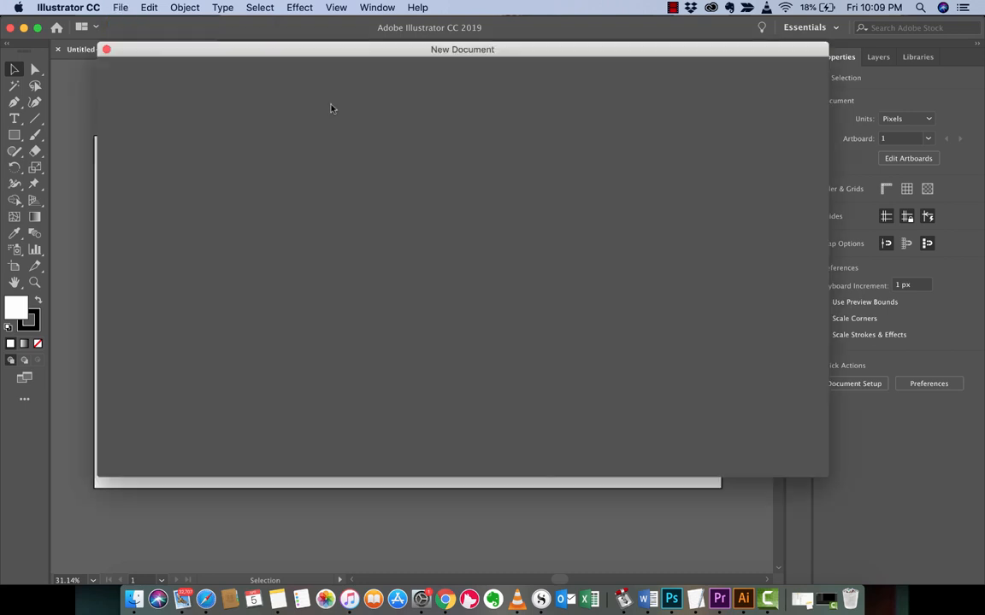
mouse_move(442, 159)
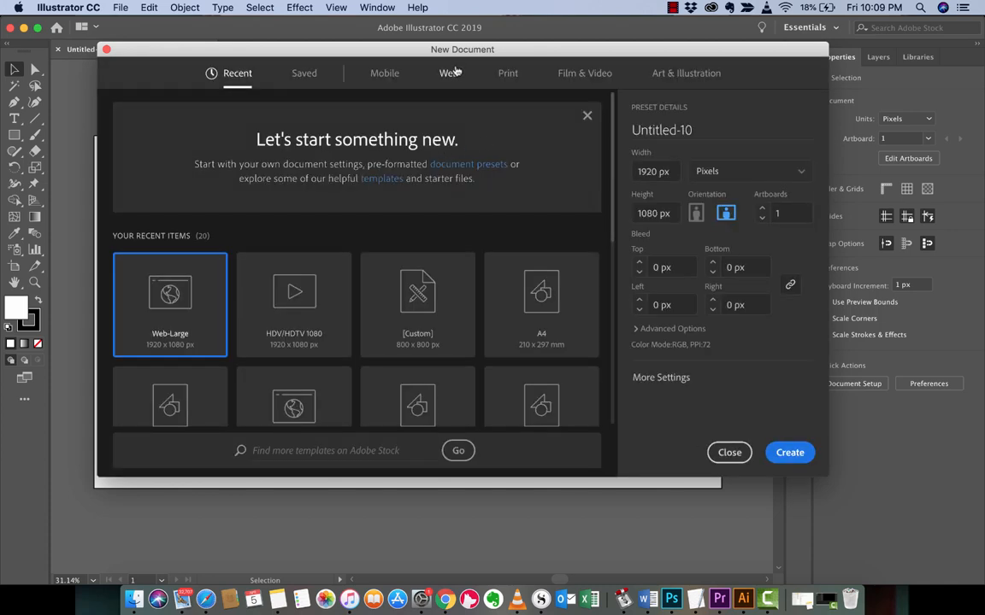
click(448, 73)
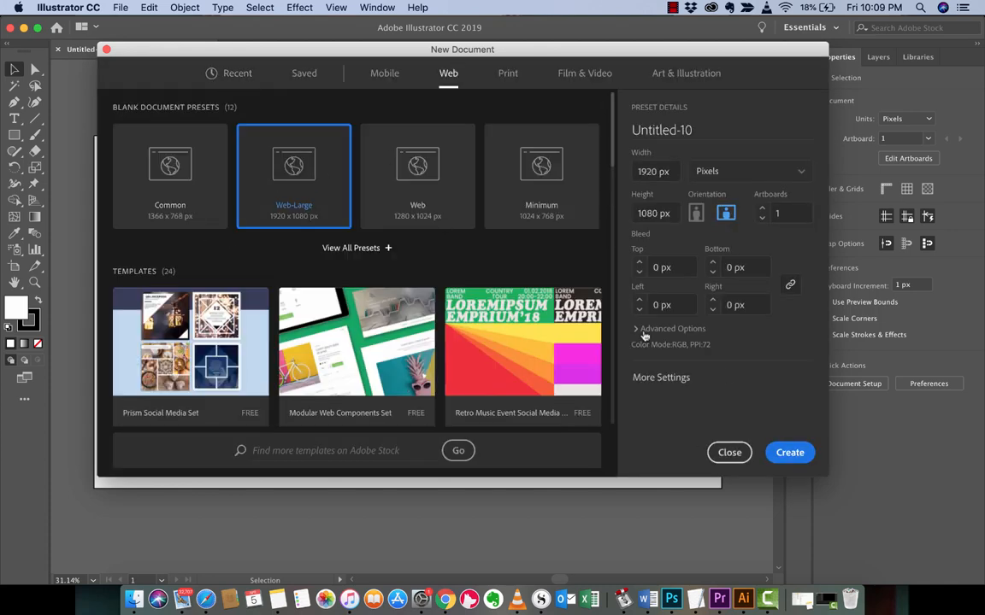
click(789, 452)
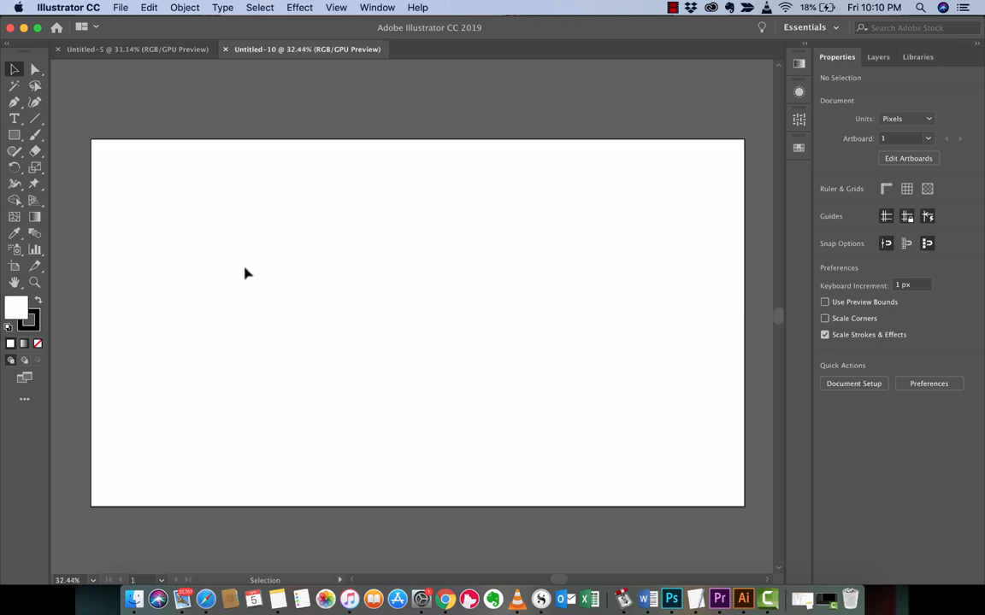
mouse_move(14, 135)
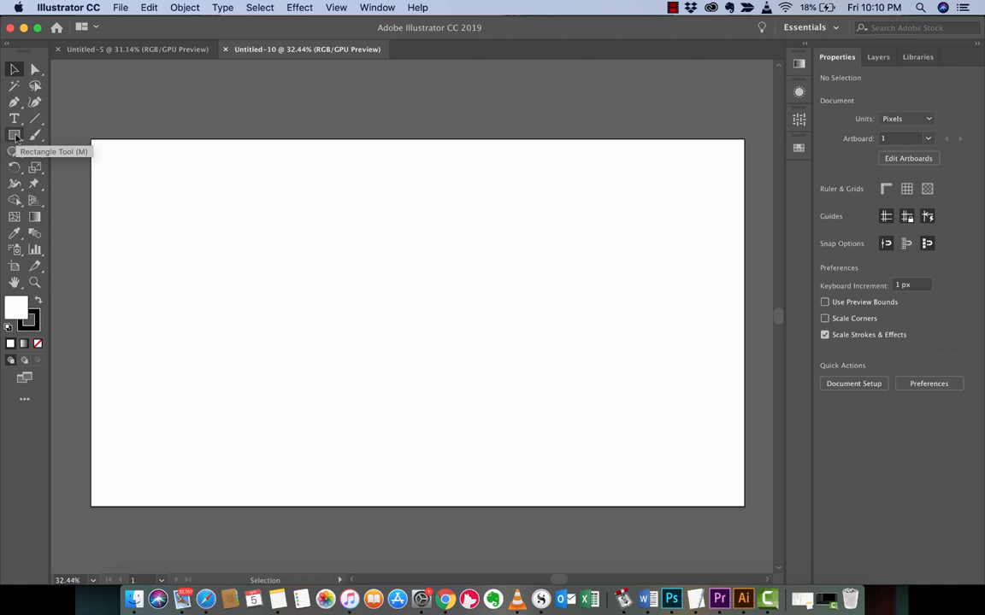
mouse_move(337, 477)
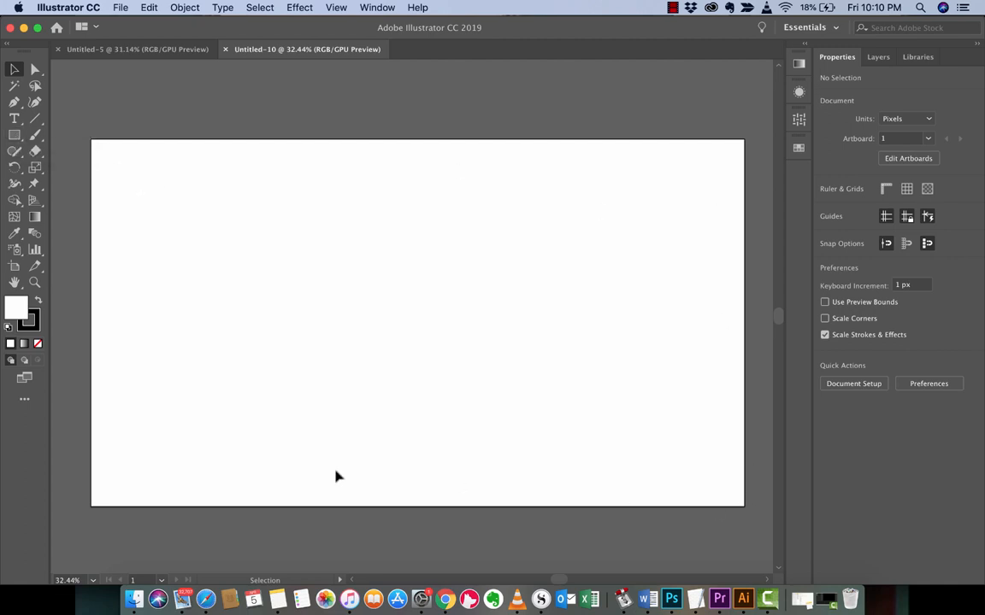
Step: Draw a small red-filled rectangle near the artboard's top-left
drag(105, 152, 154, 190)
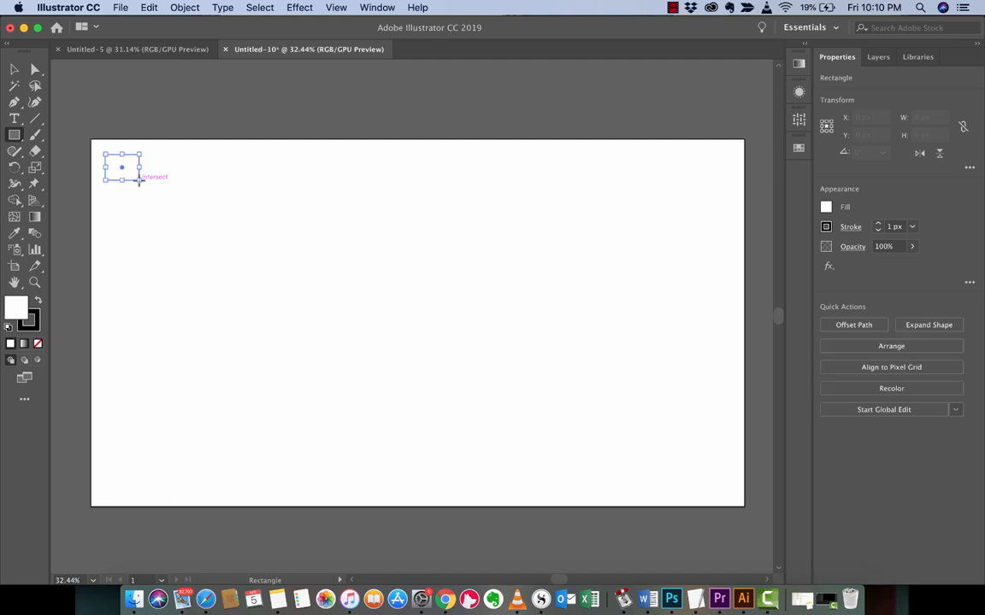
click(826, 207)
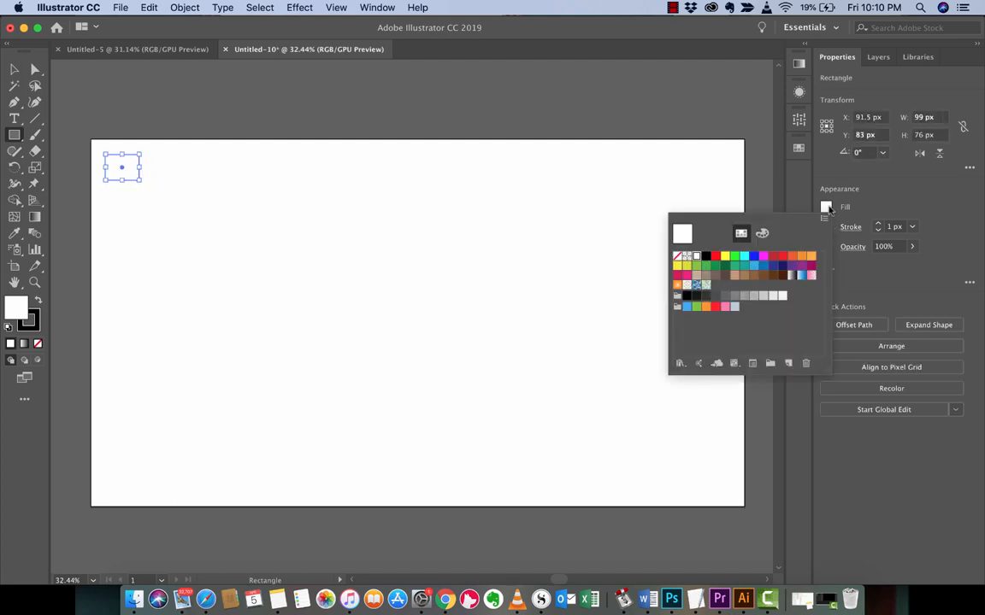
click(716, 256)
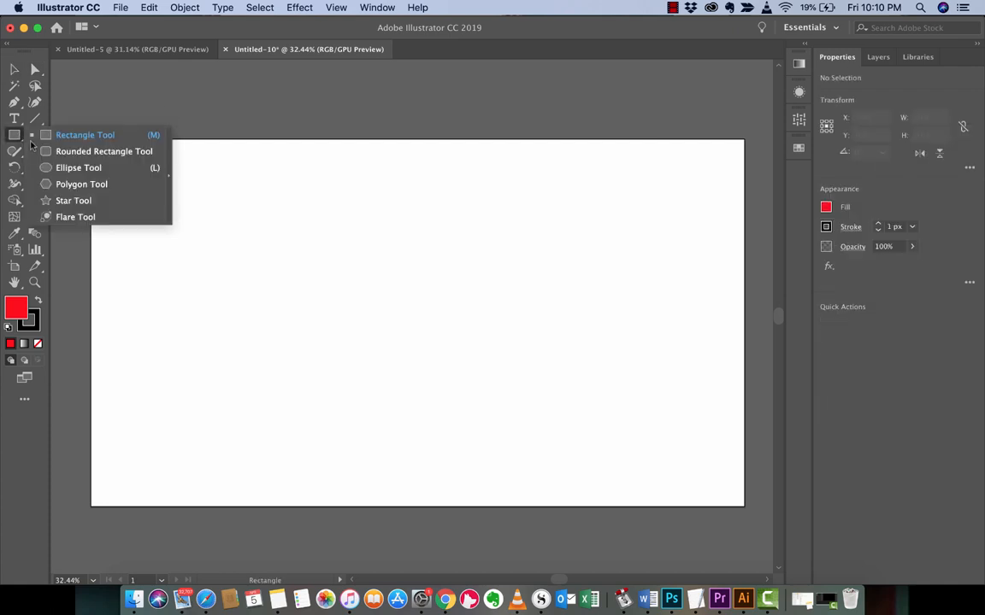
Step: Add a blue circle over its lower-right corner and a green star, then select all three
click(78, 168)
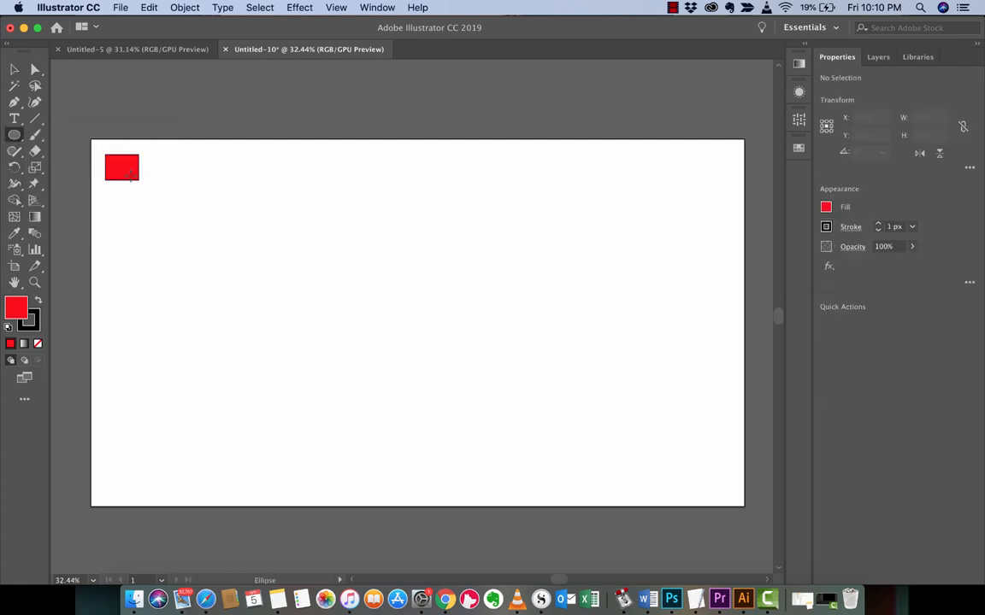
drag(123, 167, 150, 195)
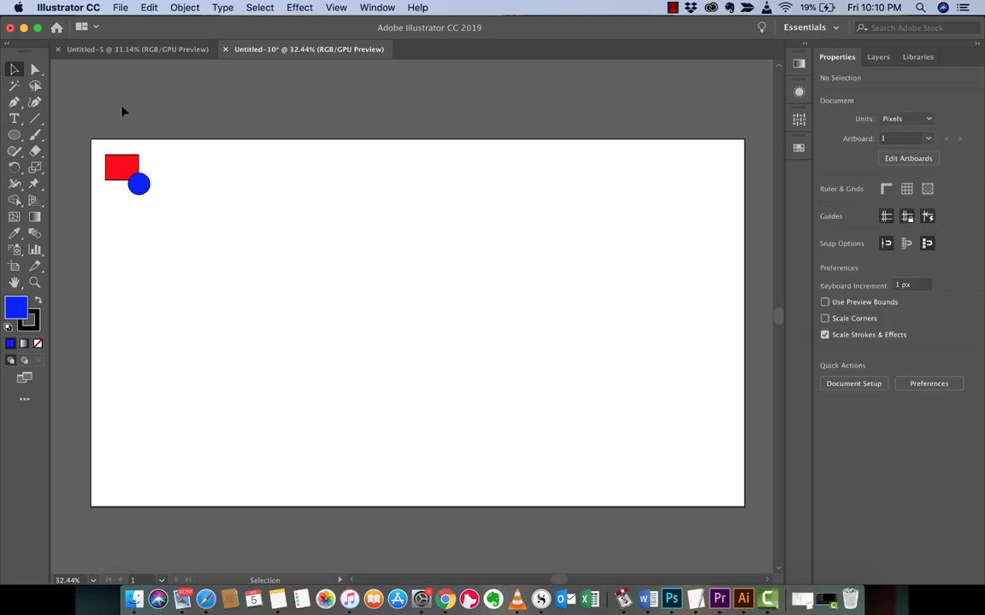
click(13, 134)
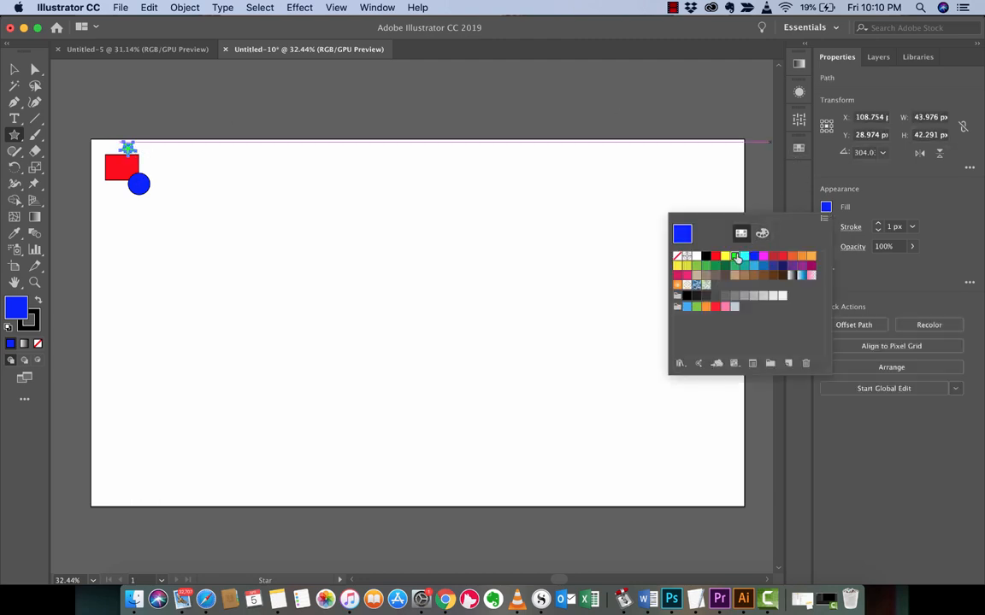
click(705, 265)
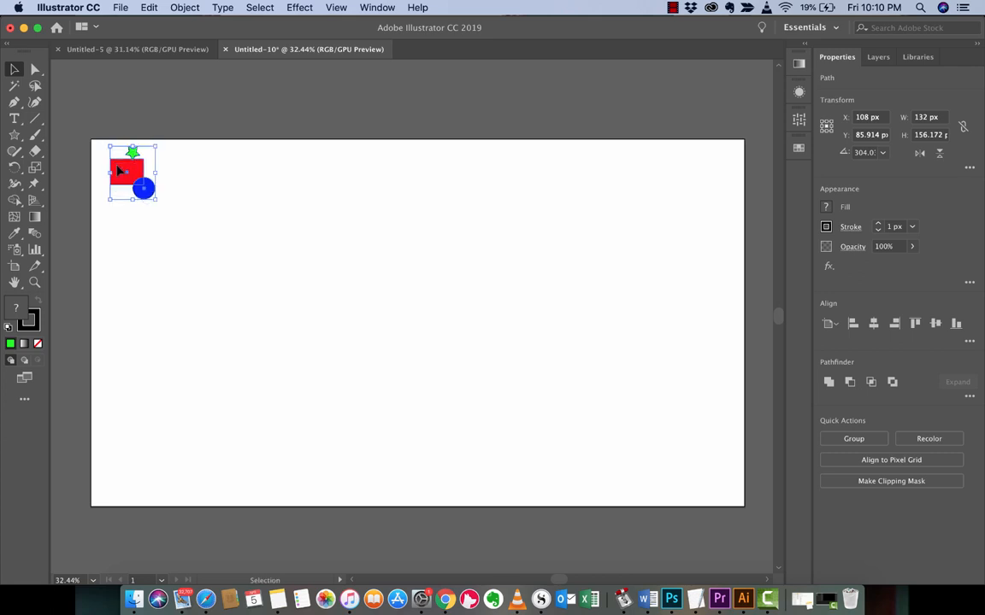
drag(120, 171, 132, 182)
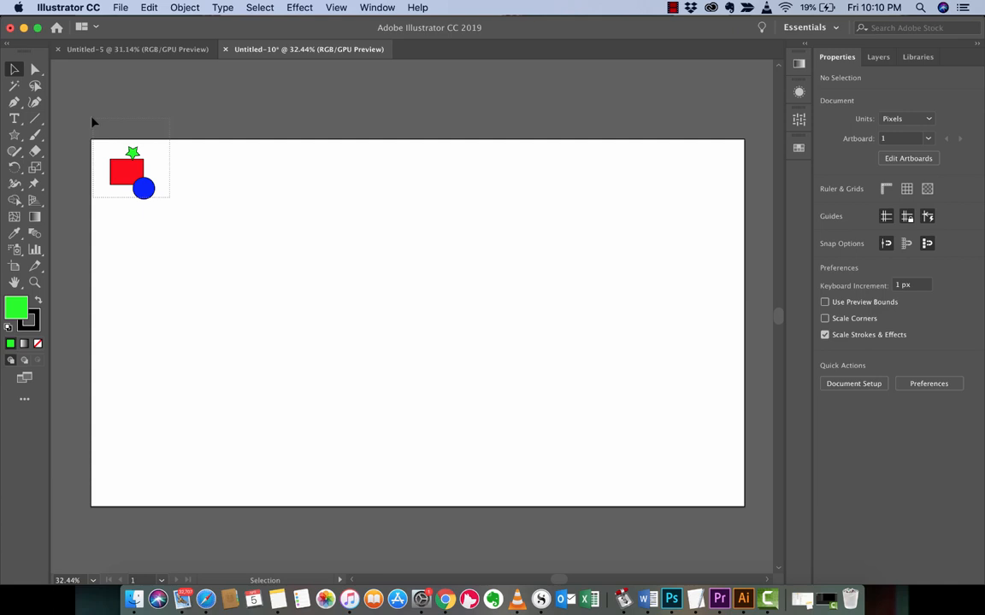
Step: Group the rectangle, circle and star and show the Pattern Options panel
click(128, 171)
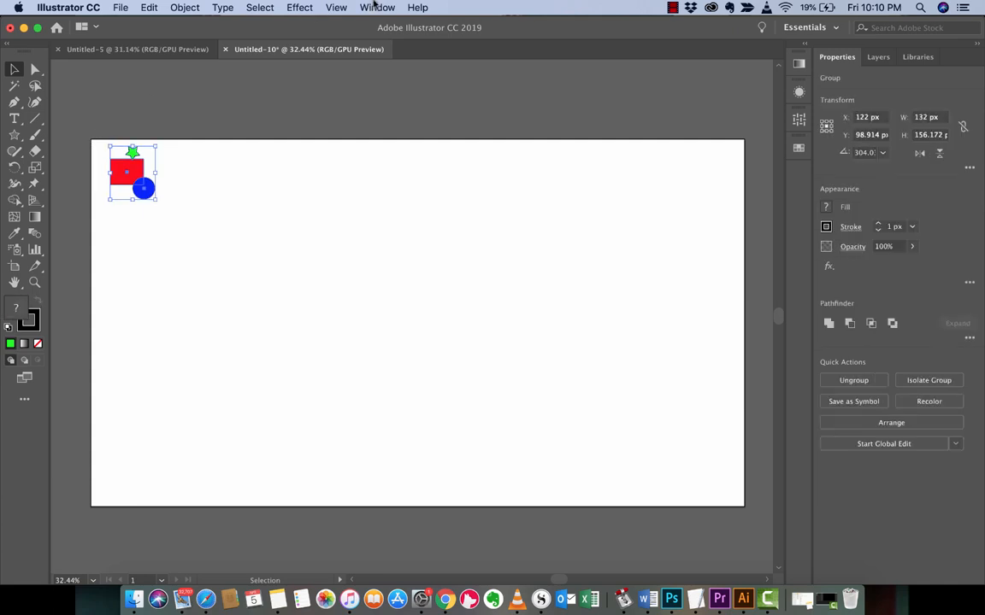
click(376, 7)
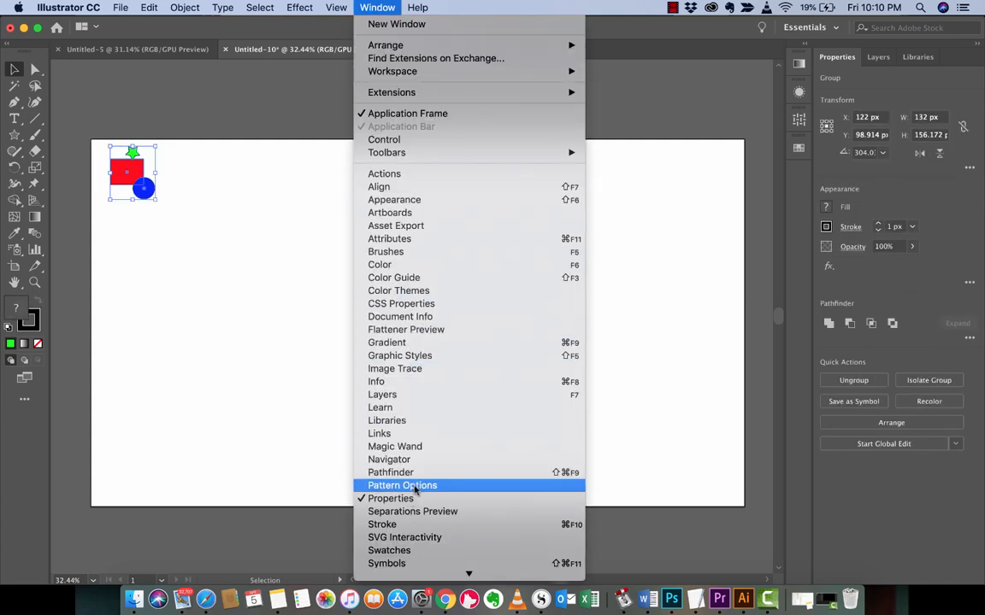
click(402, 485)
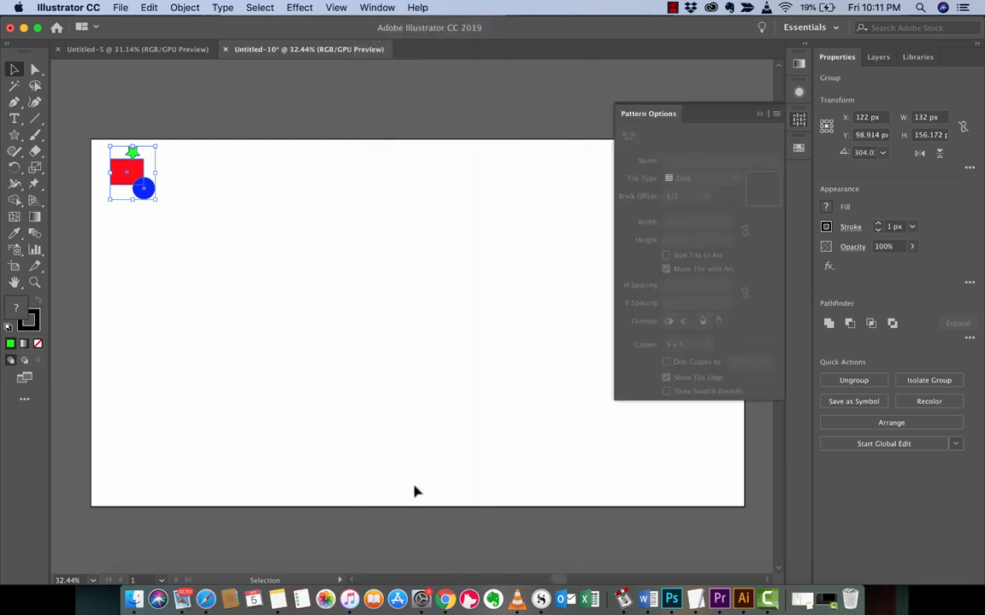
mouse_move(661, 144)
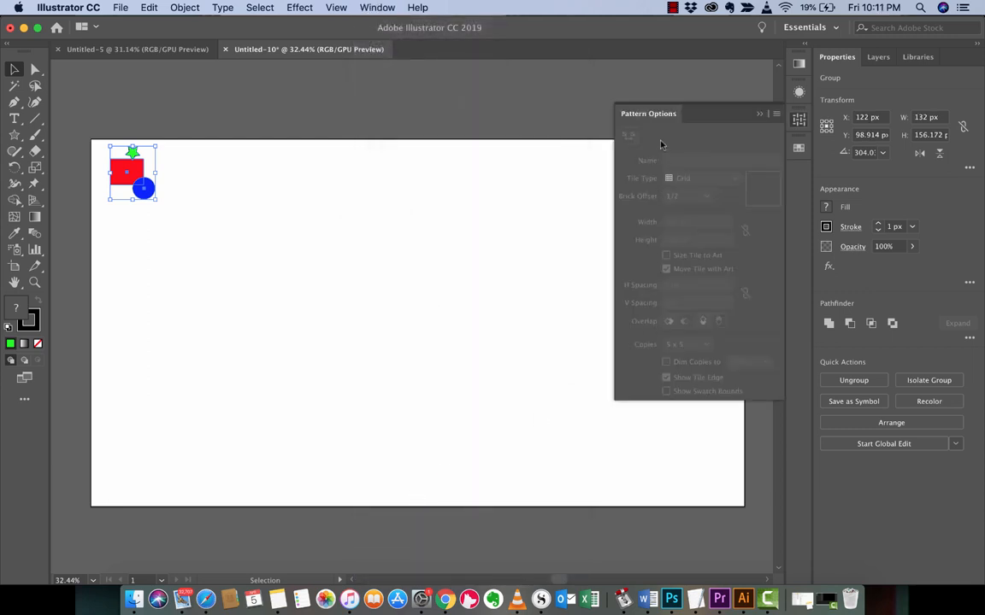
mouse_move(689, 177)
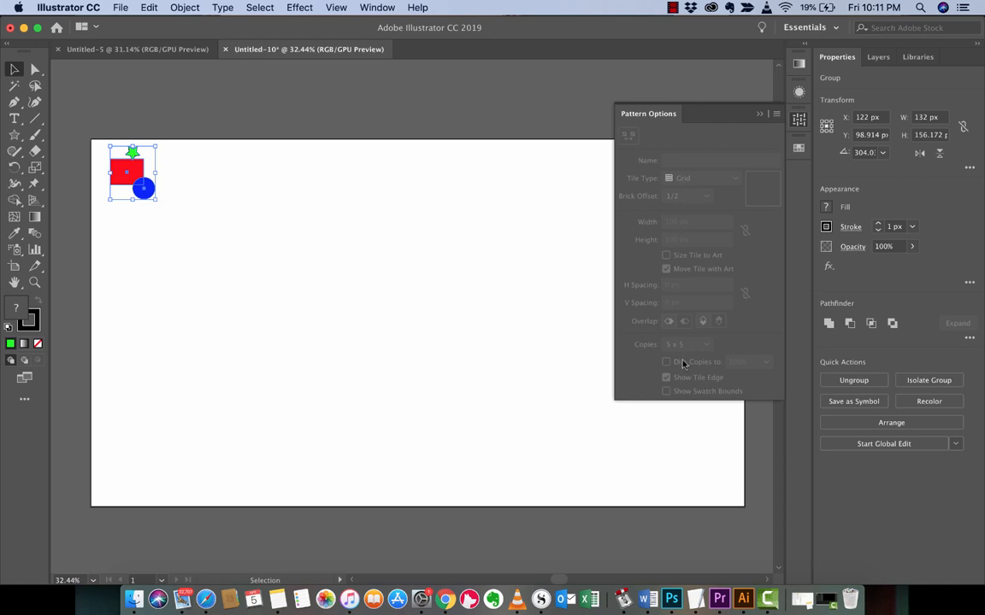
mouse_move(693, 203)
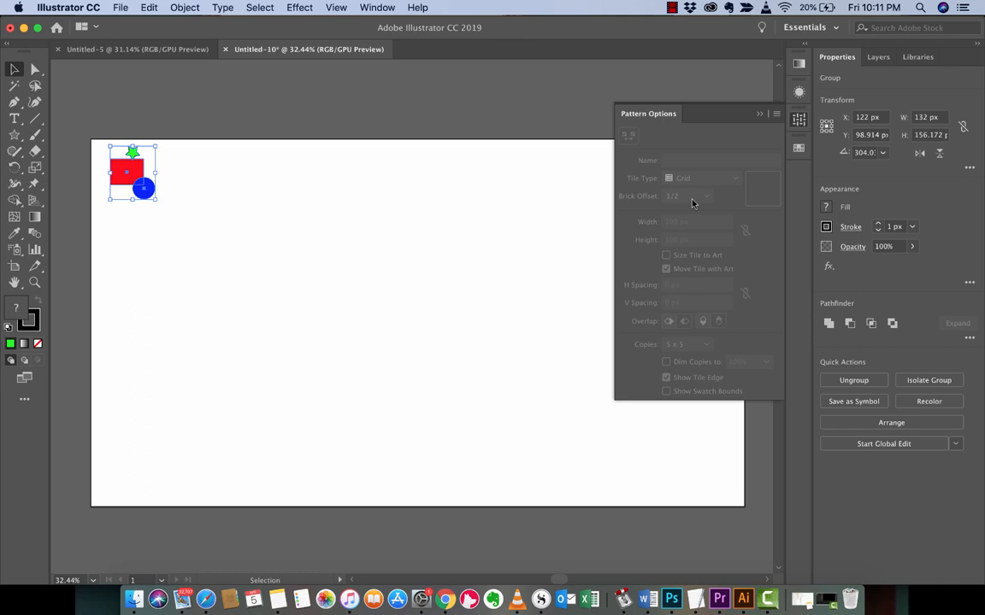
mouse_move(778, 126)
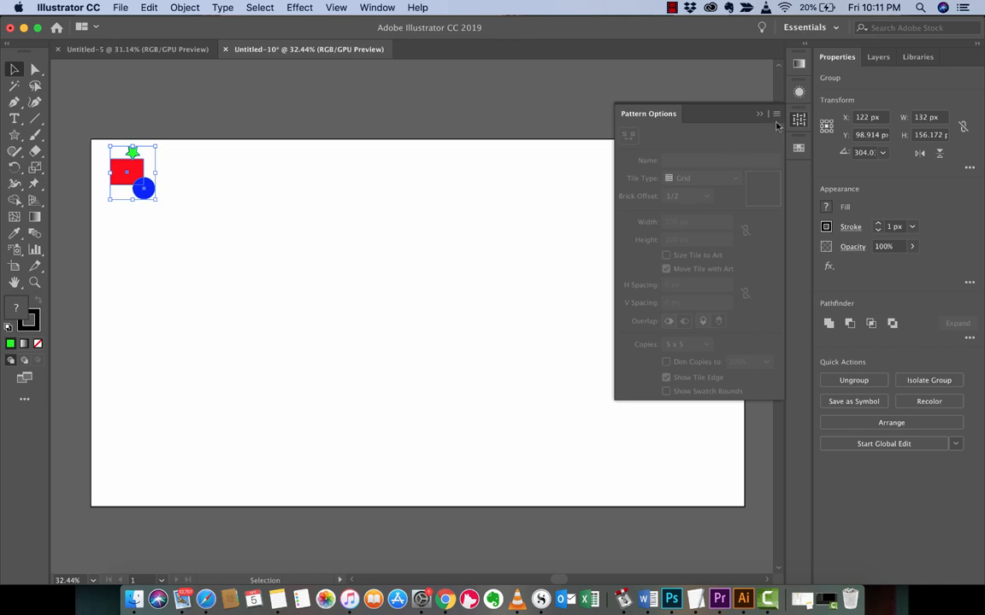
Step: Make a new pattern from the group and acknowledge the notice
click(775, 114)
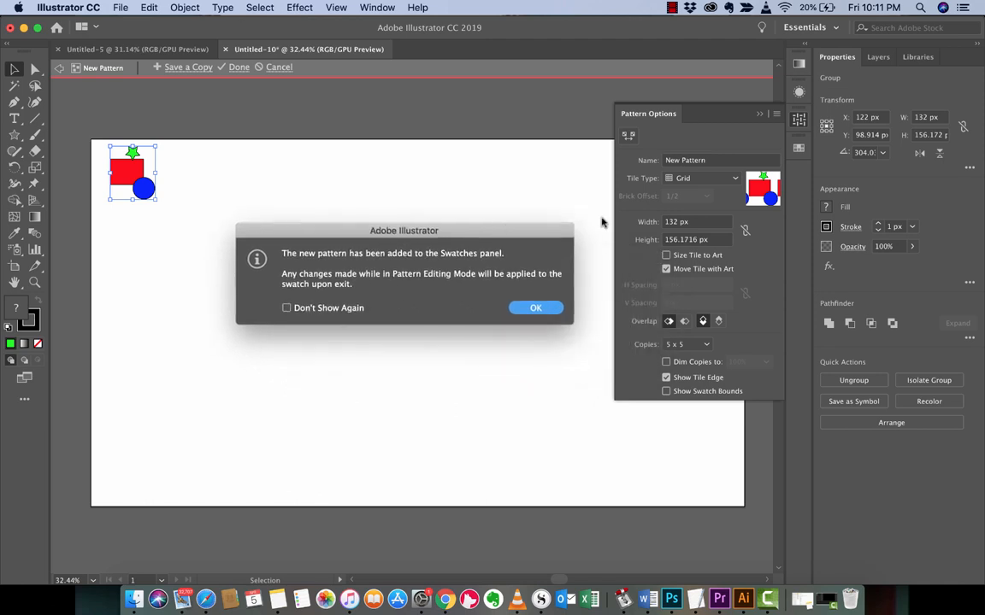
mouse_move(497, 295)
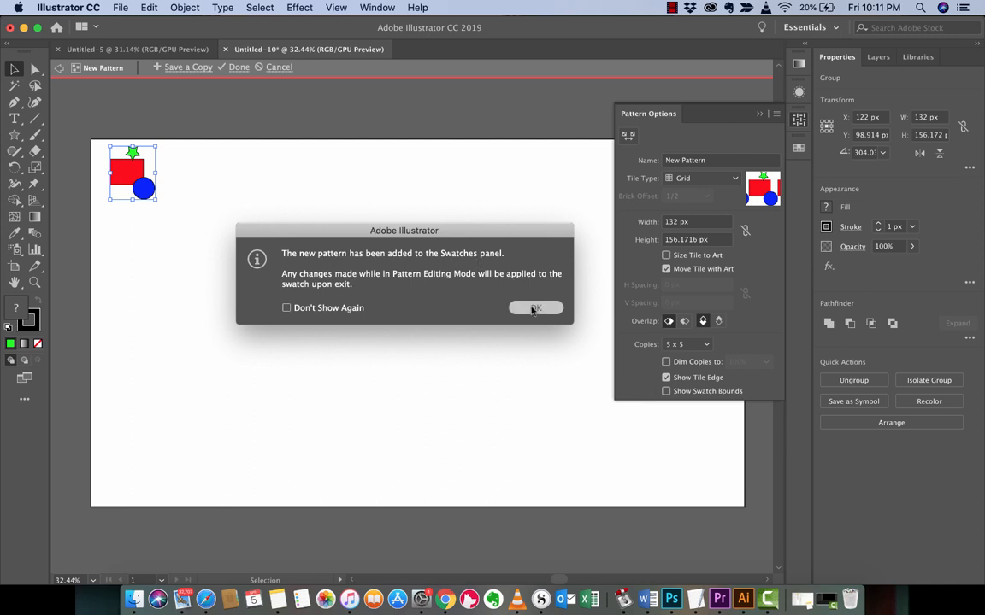
click(536, 308)
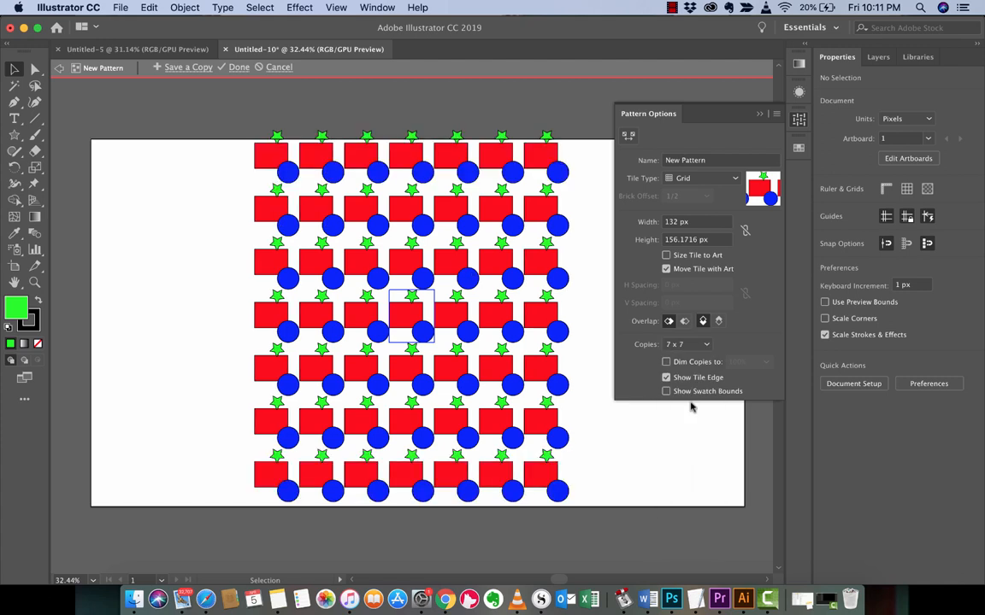
Step: Set the pattern preview Copies to 5 x 5
click(686, 343)
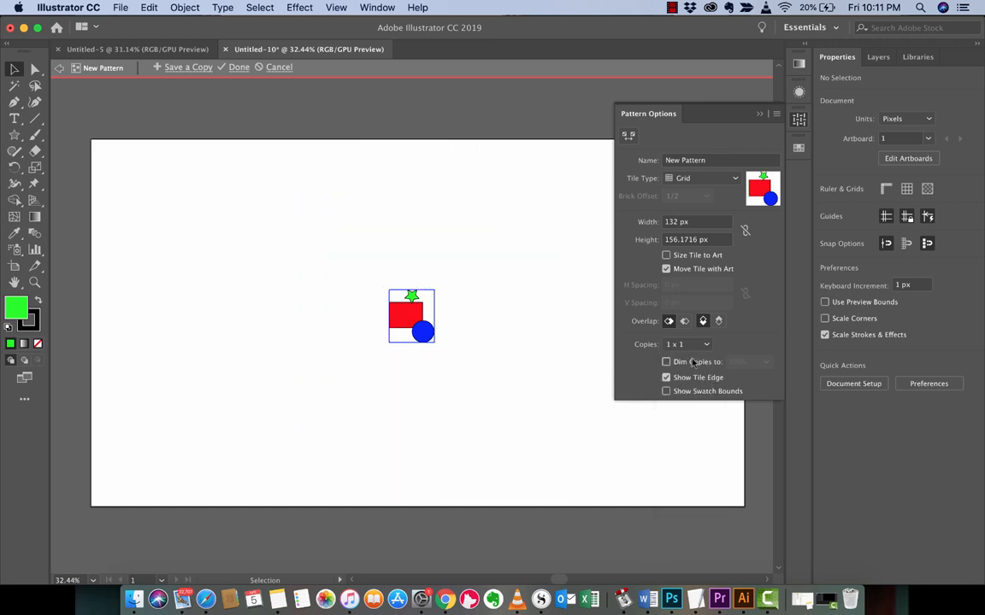
click(687, 343)
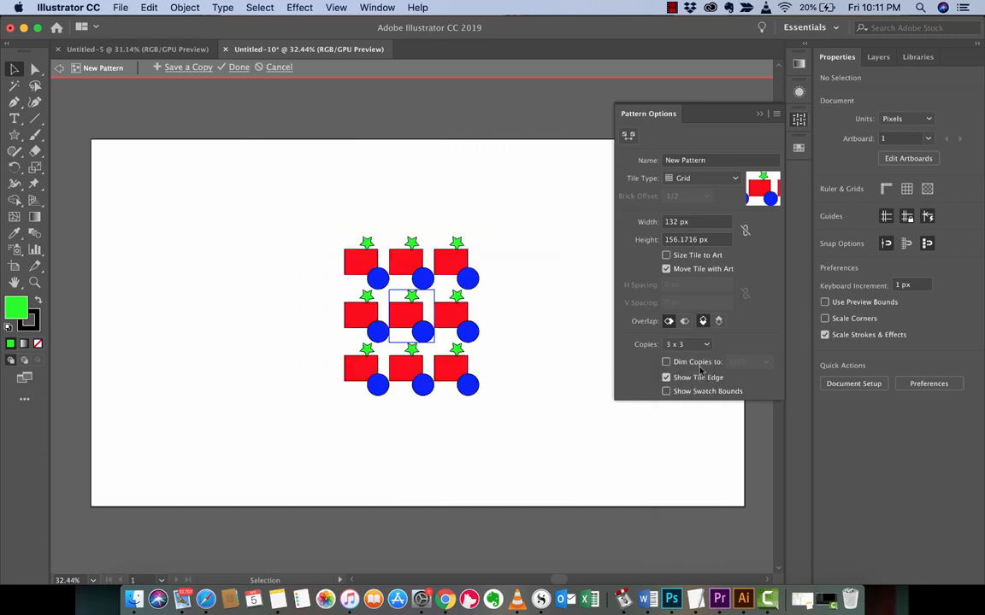
click(686, 344)
text( sta)
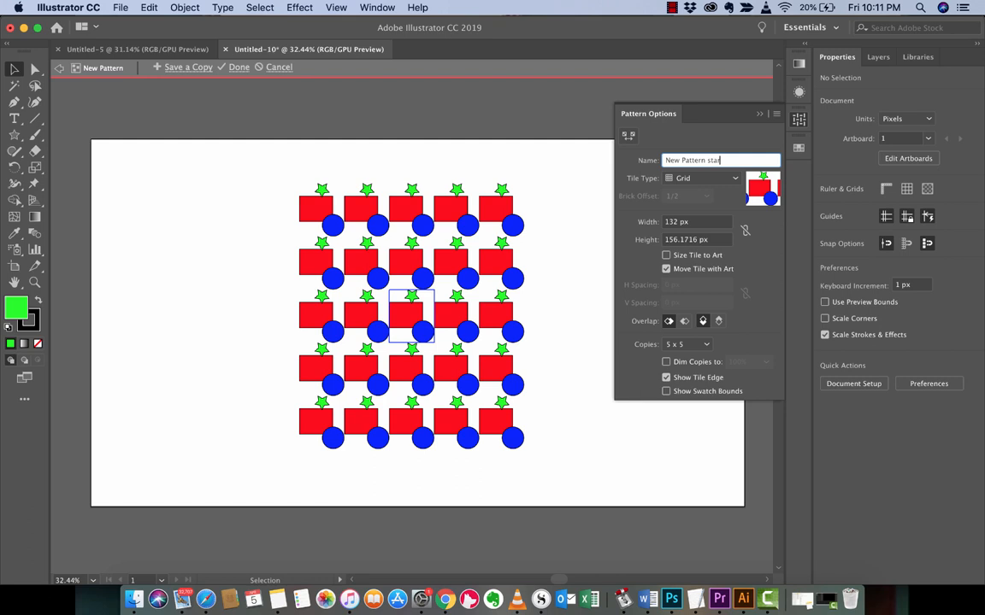
Step: Name the pattern 'New Pattern starrectangleblue' and leave Dim Copies unchecked
text(rectangleblue)
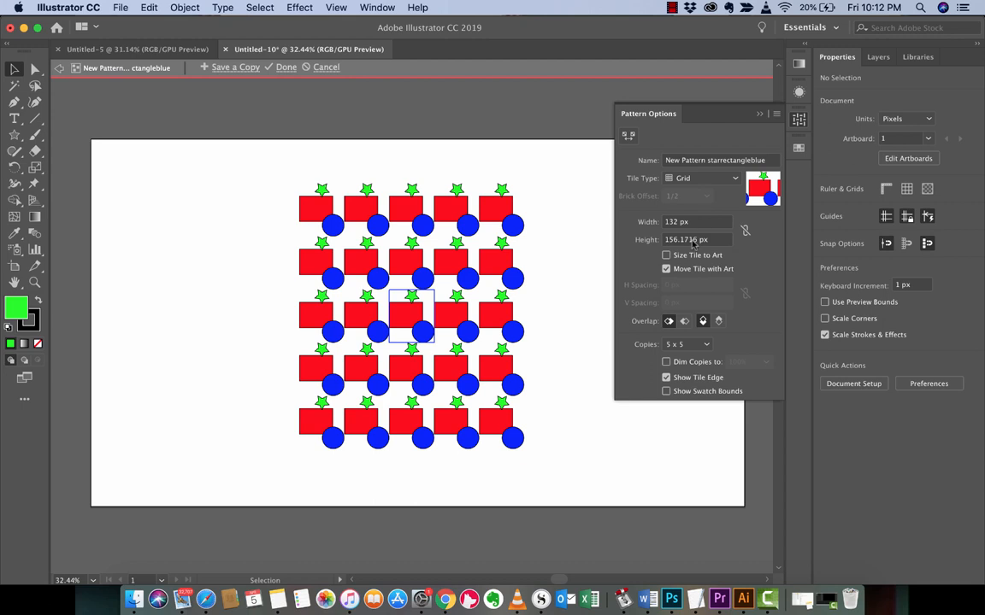
click(667, 362)
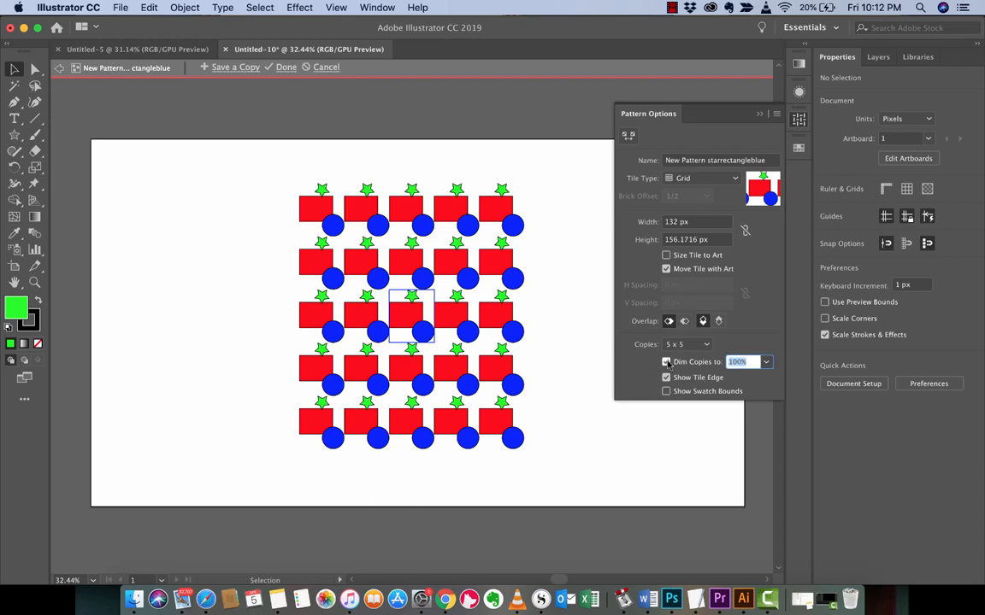
click(666, 362)
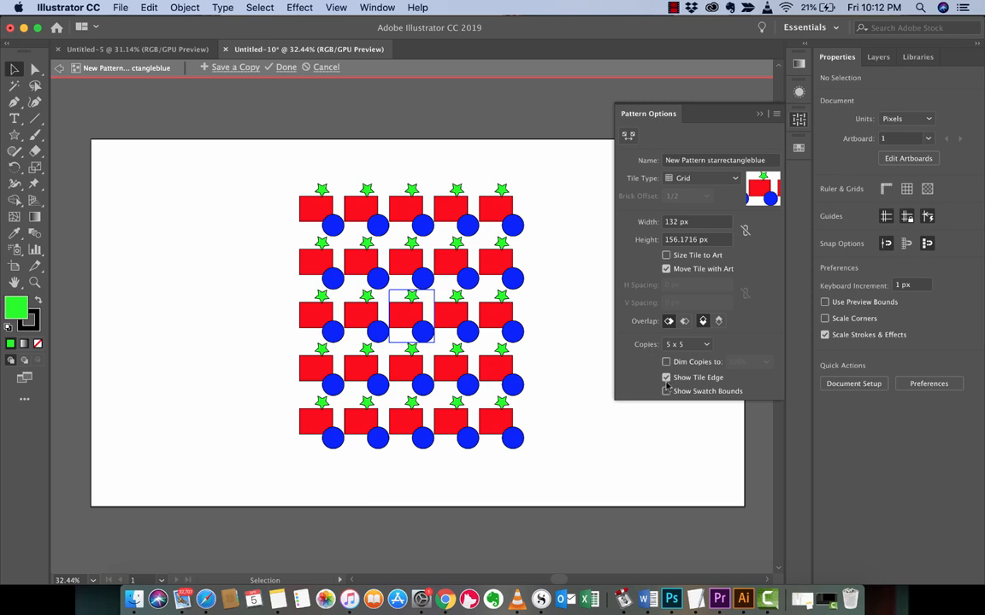
click(667, 362)
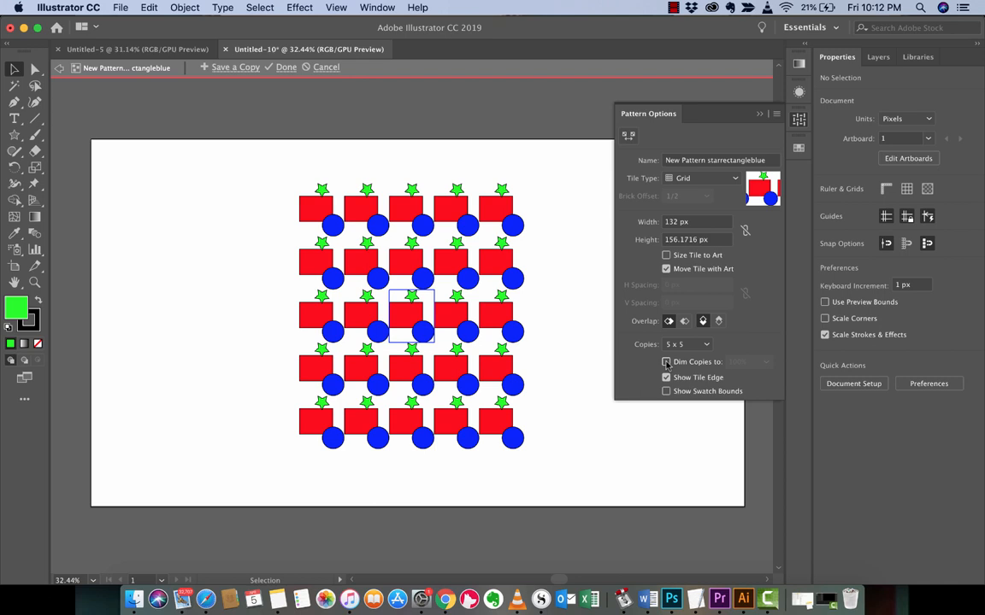
click(666, 362)
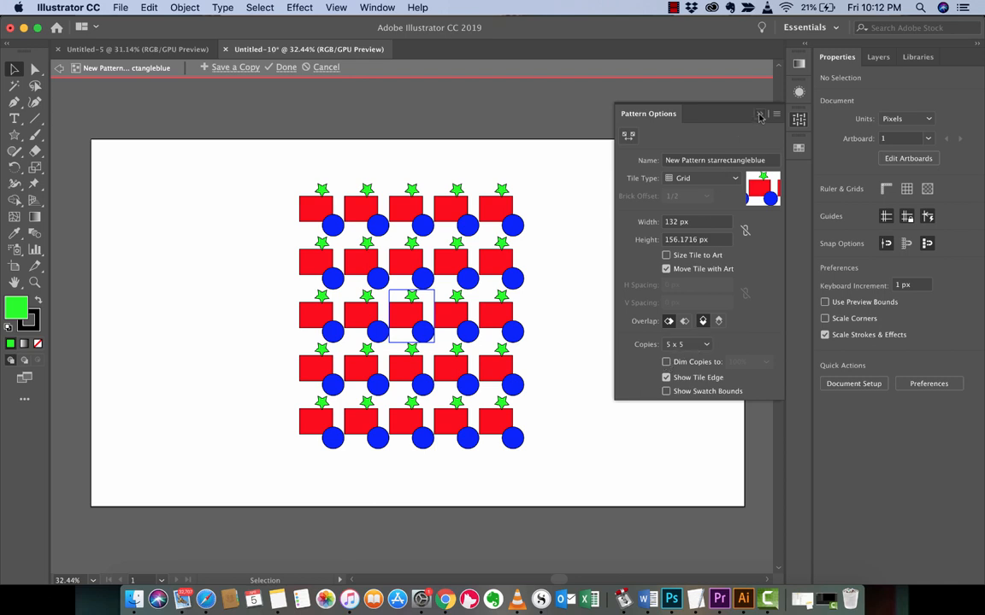
Step: Close Pattern Options and finish editing to save the pattern
click(758, 113)
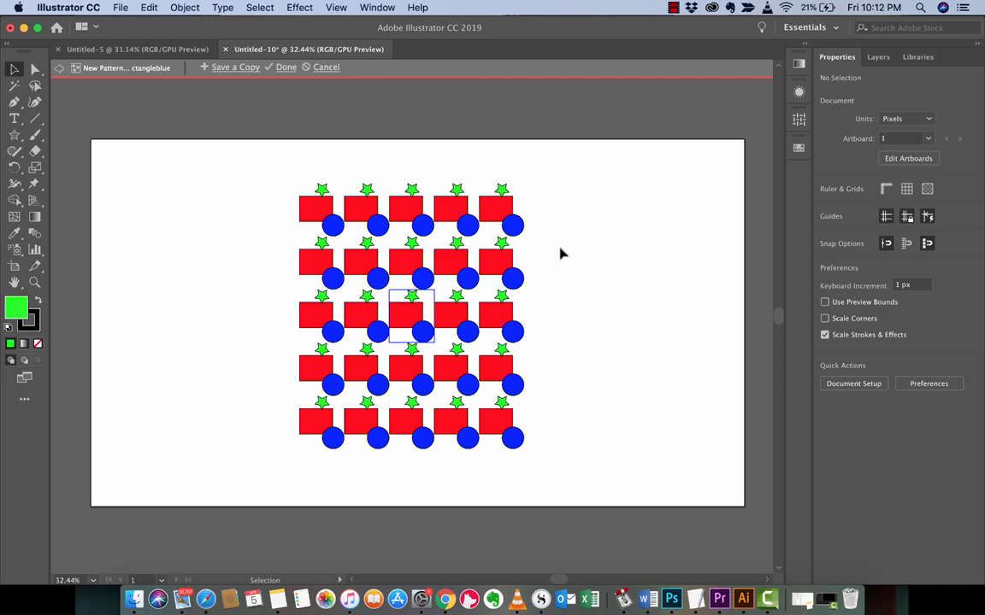
mouse_move(251, 234)
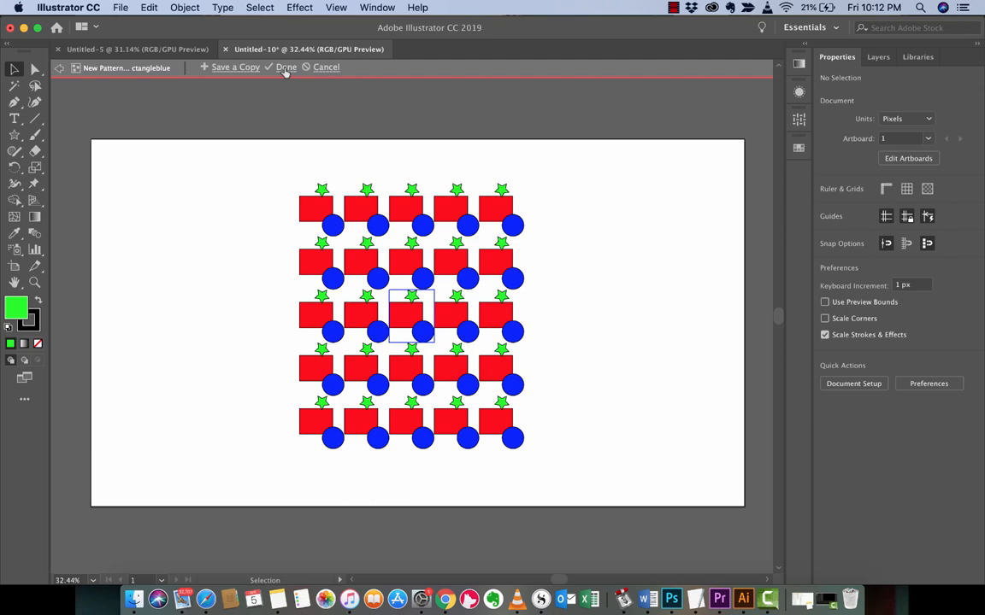
mouse_move(286, 72)
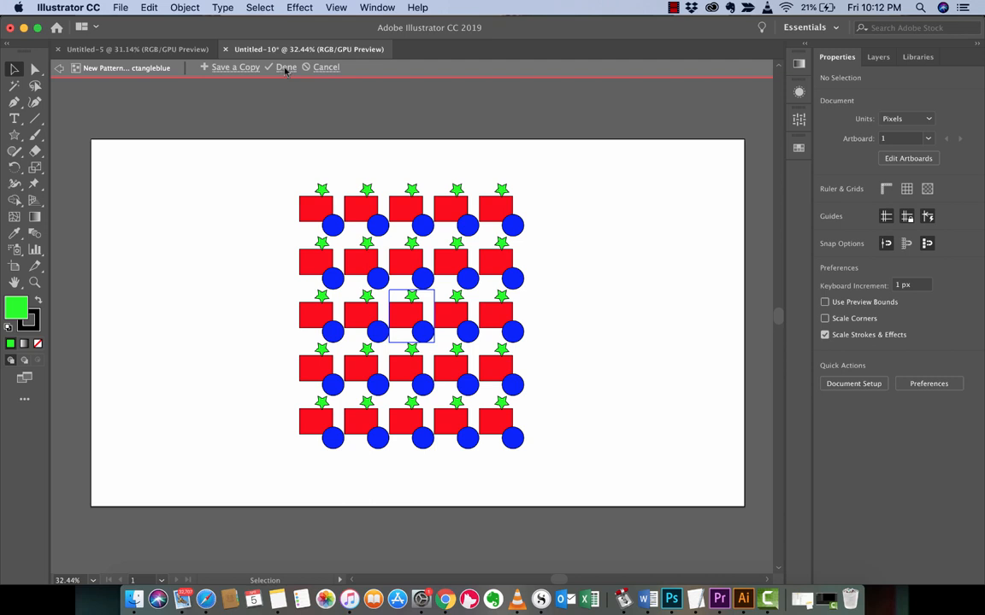
click(286, 68)
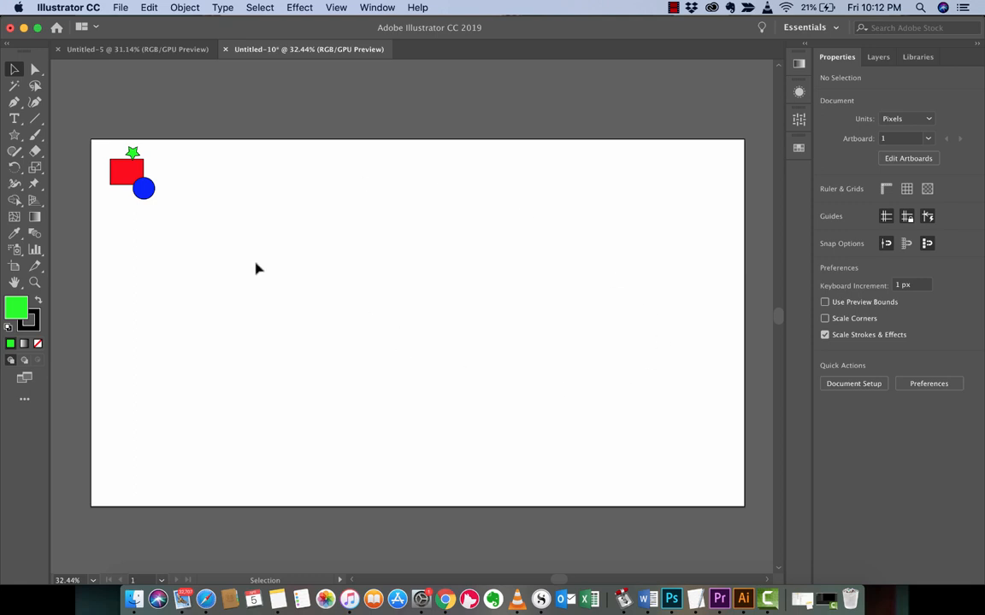
mouse_move(180, 223)
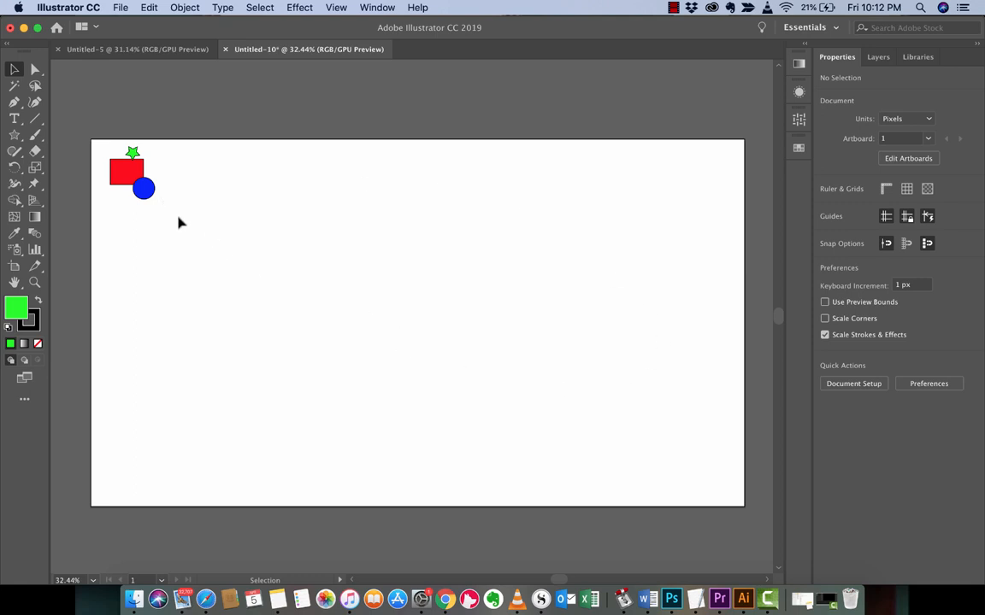
mouse_move(178, 216)
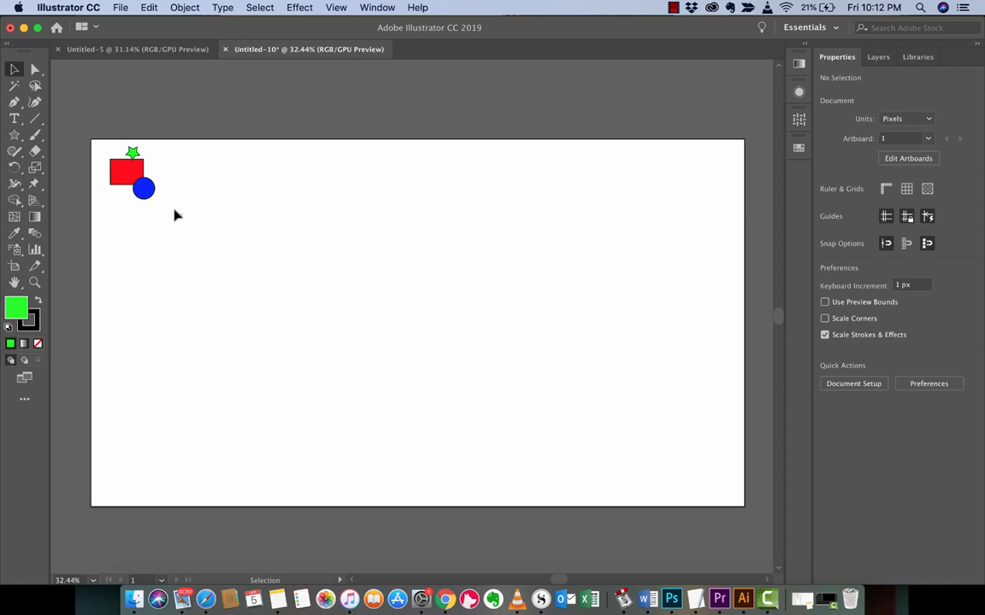
Step: Delete the original square, circle and star group and clear the selection
click(127, 170)
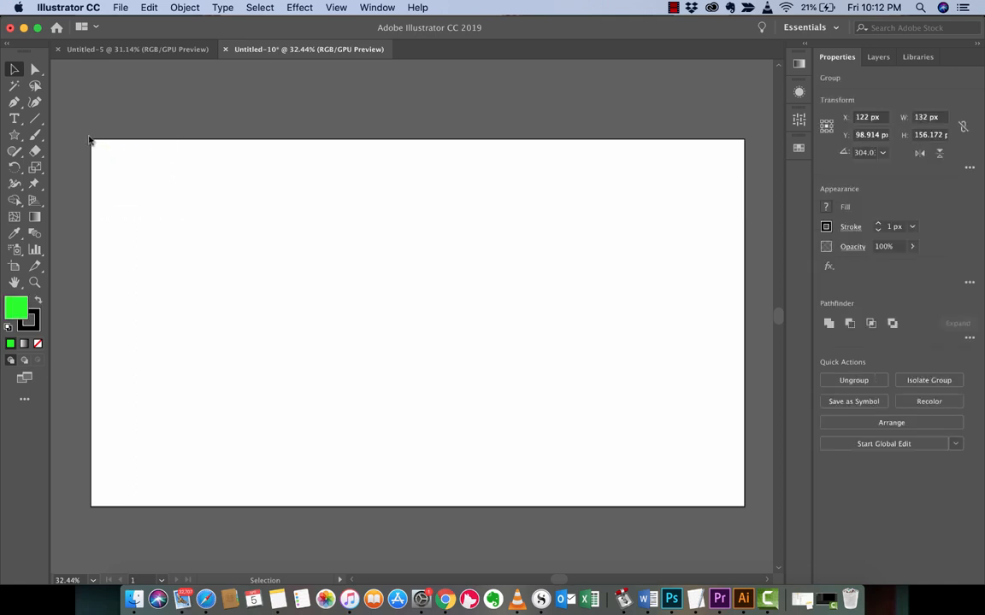
click(196, 224)
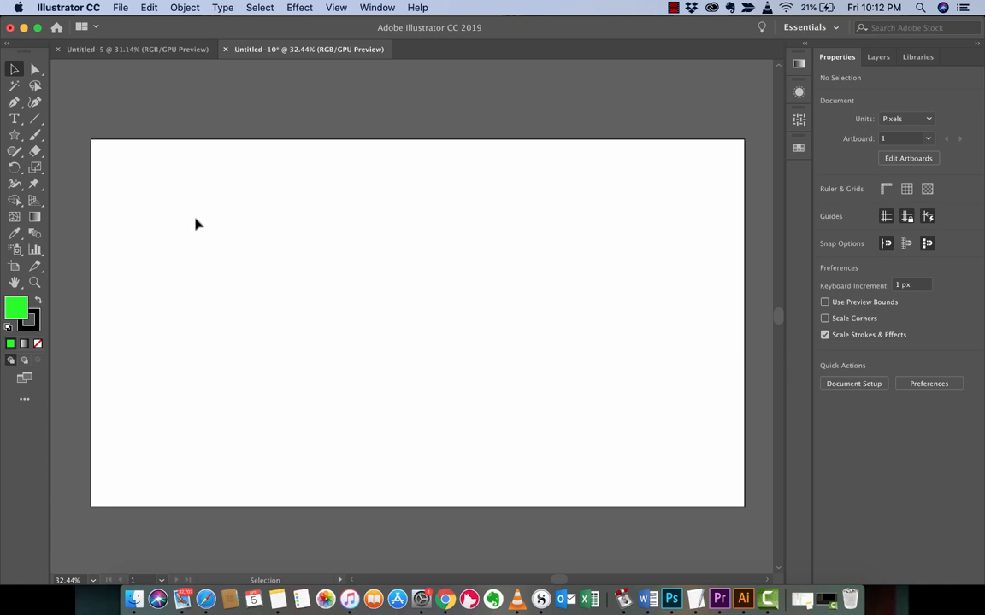
Step: Draw a green rectangle spanning the full 1920×1080 artboard
click(14, 135)
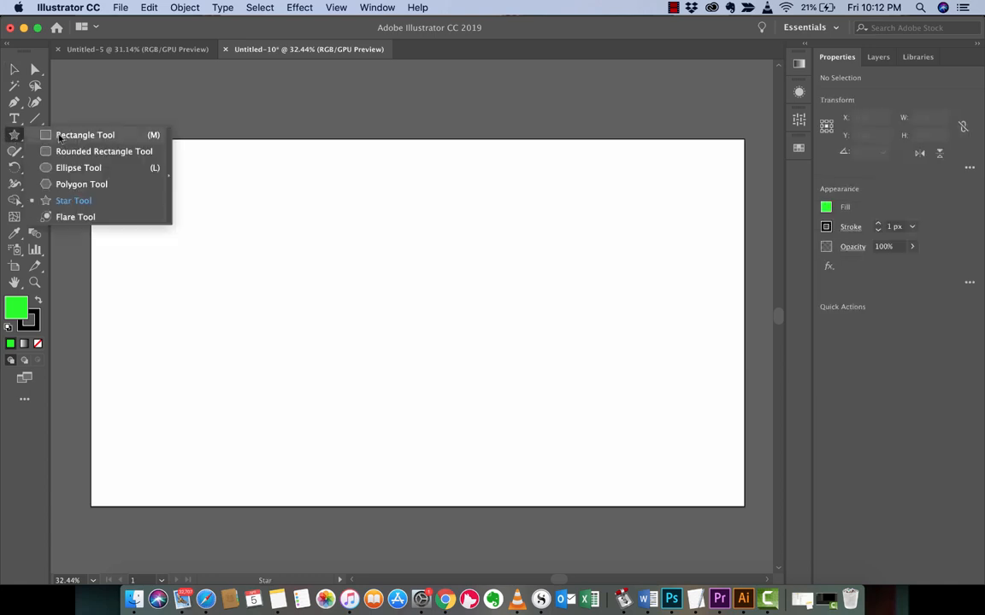
click(84, 134)
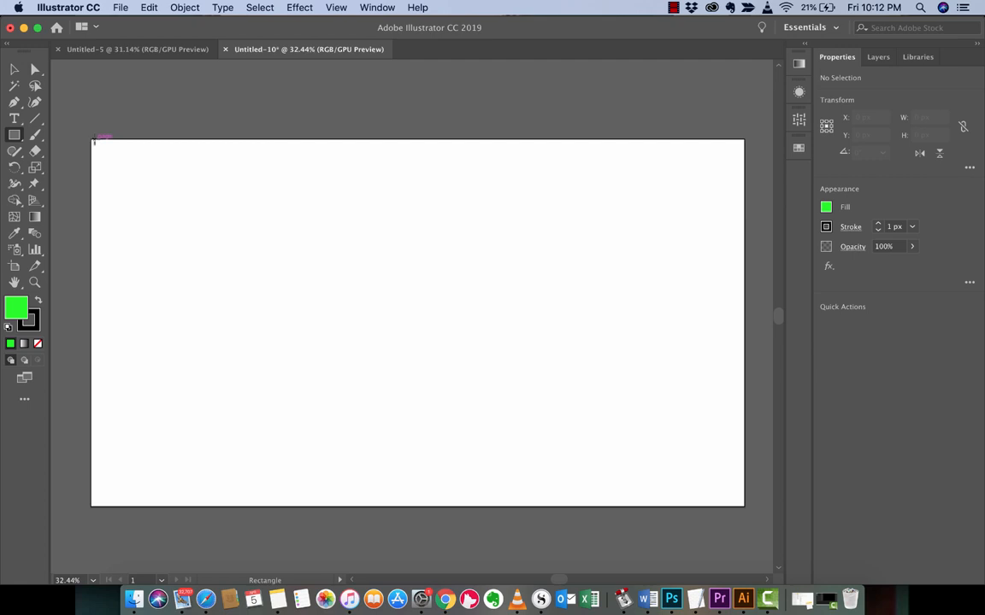
drag(94, 141, 690, 384)
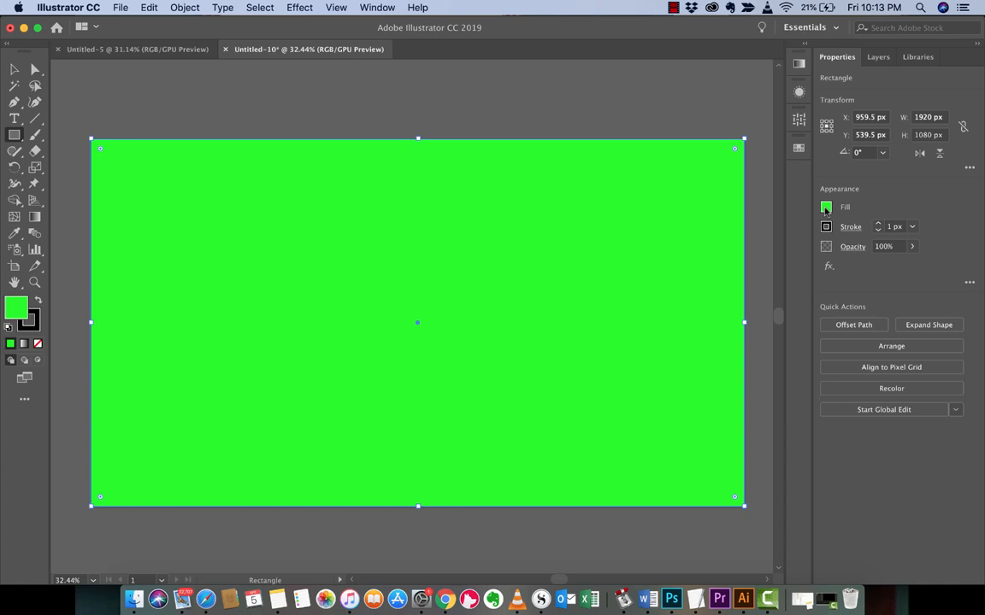
click(826, 207)
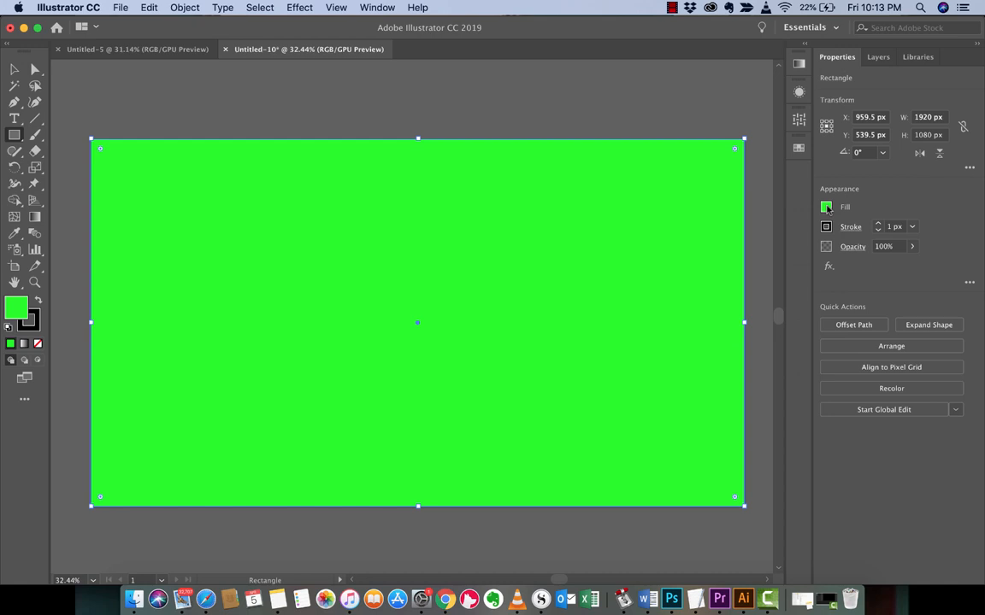
click(377, 7)
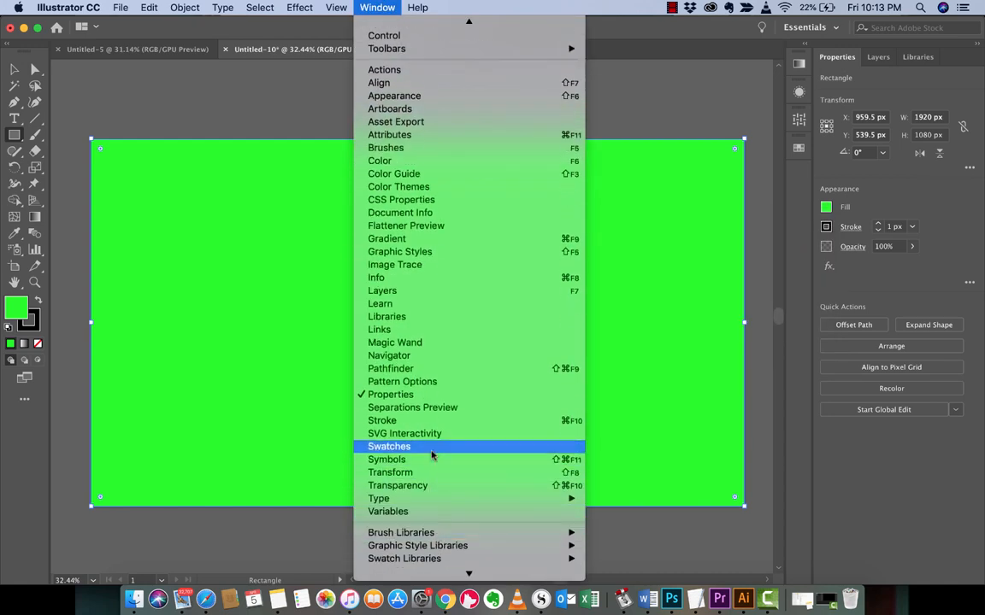
Step: Show the Swatches panel containing the New Pattern starrectangleblue swatch
click(389, 446)
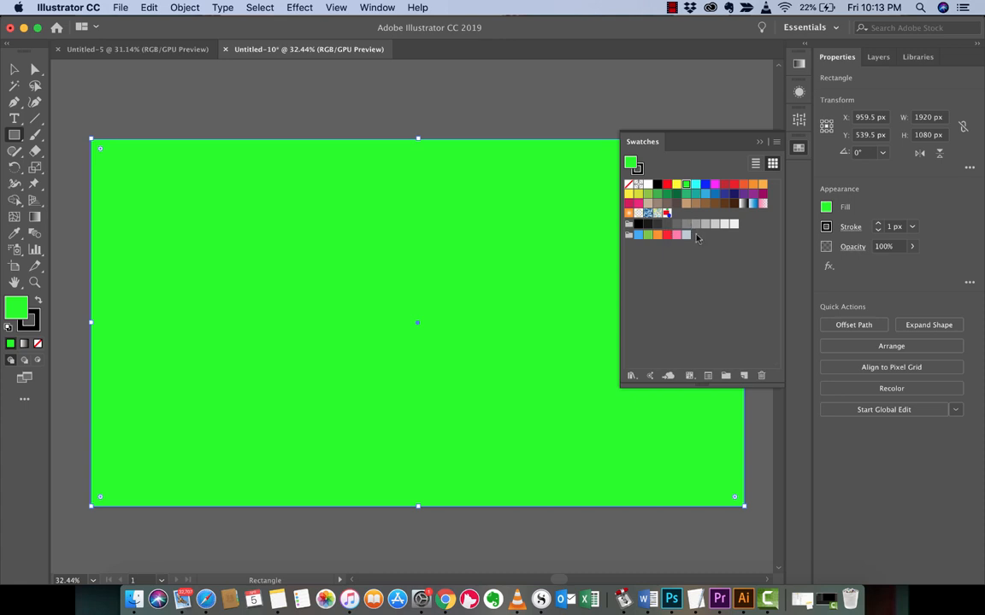
mouse_move(668, 213)
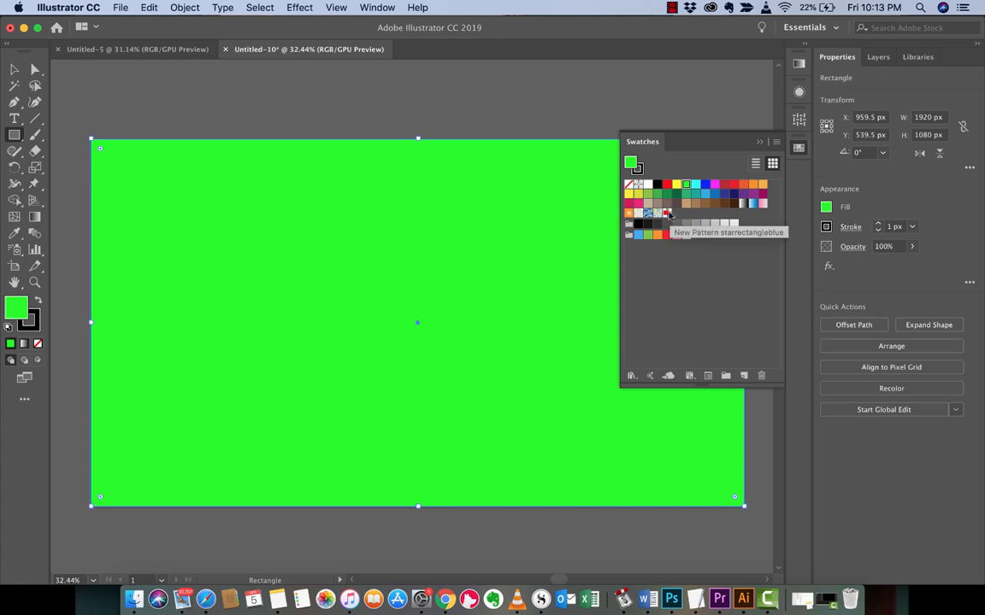
mouse_move(669, 216)
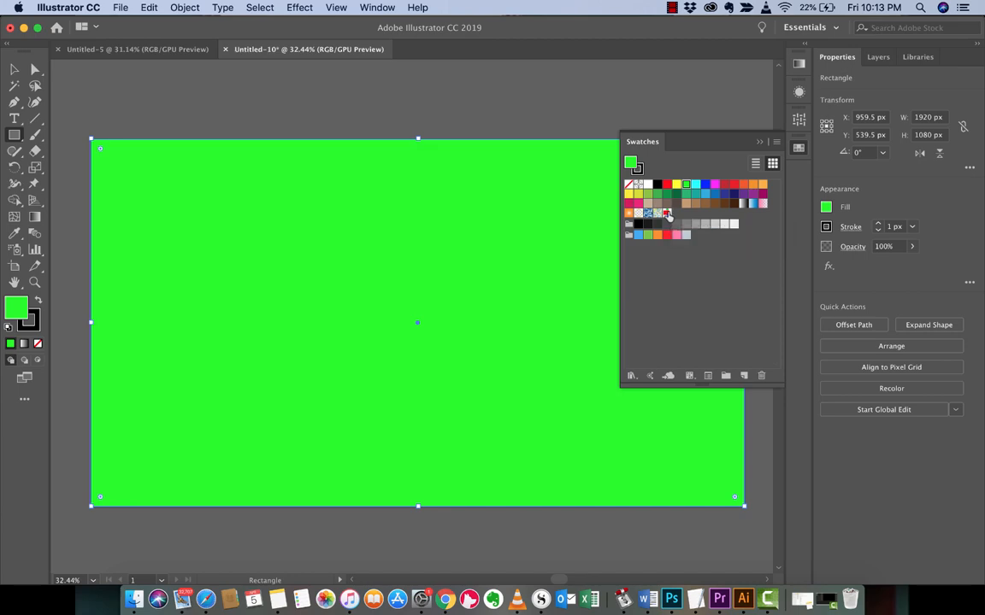
Step: Apply the New Pattern starrectangleblue swatch to the rectangle and close the Swatches panel
click(666, 213)
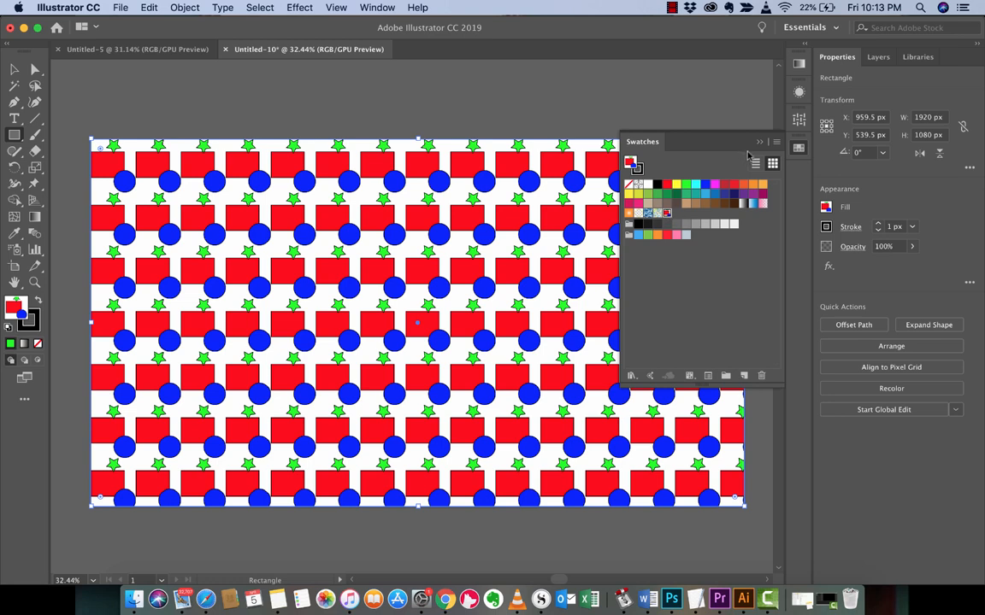
click(759, 142)
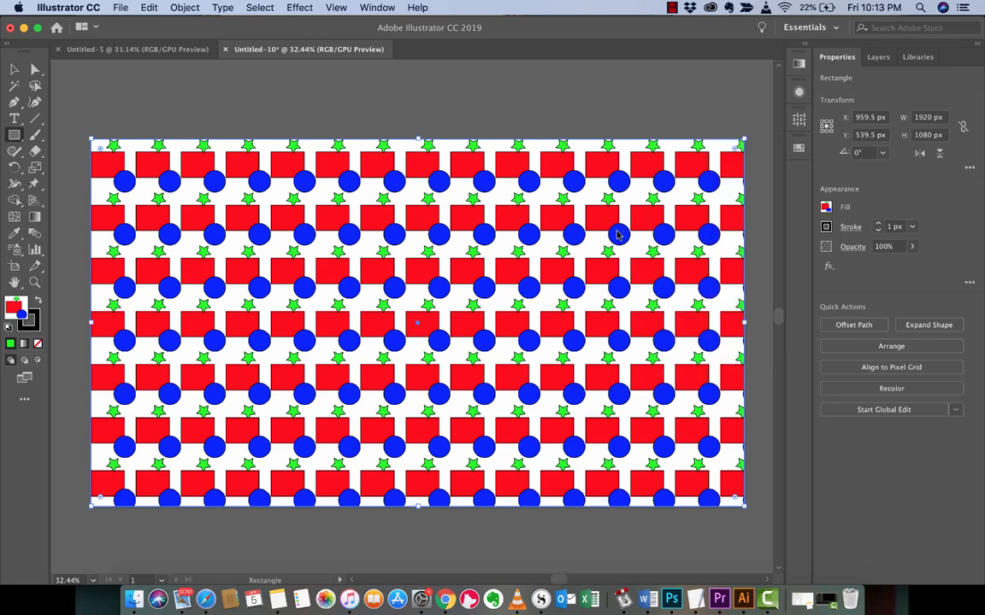
mouse_move(471, 194)
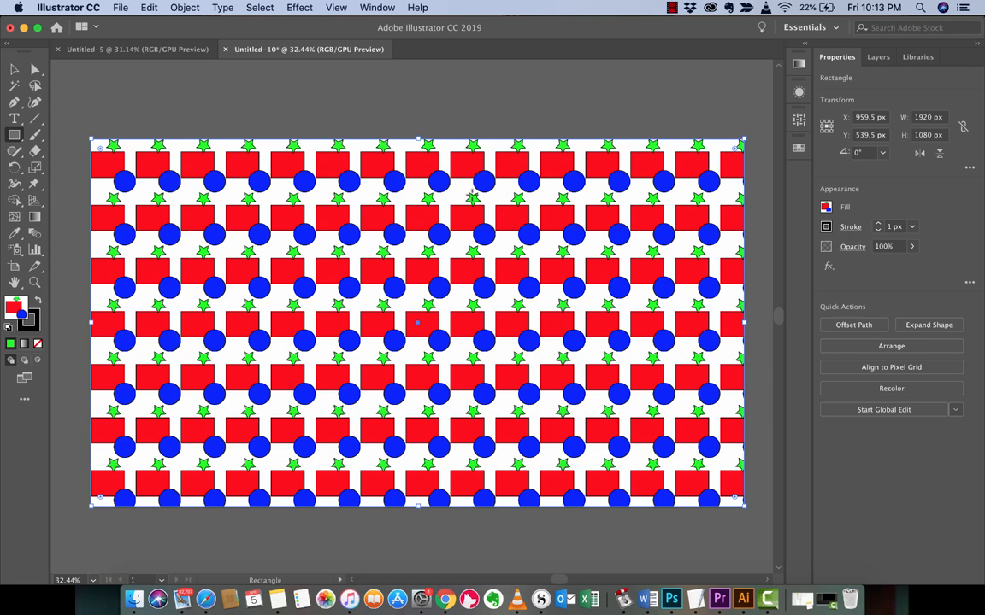
mouse_move(472, 198)
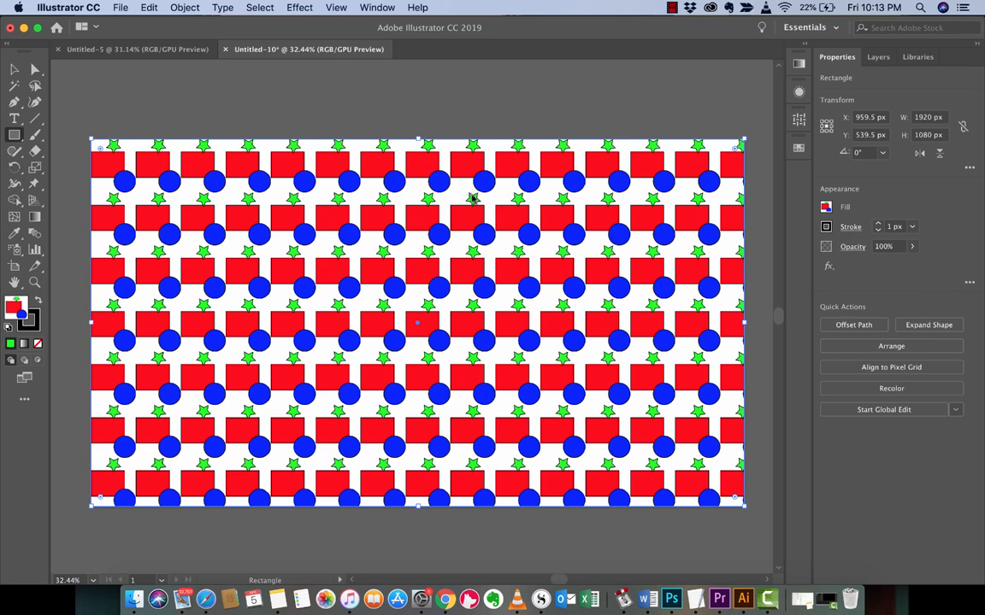